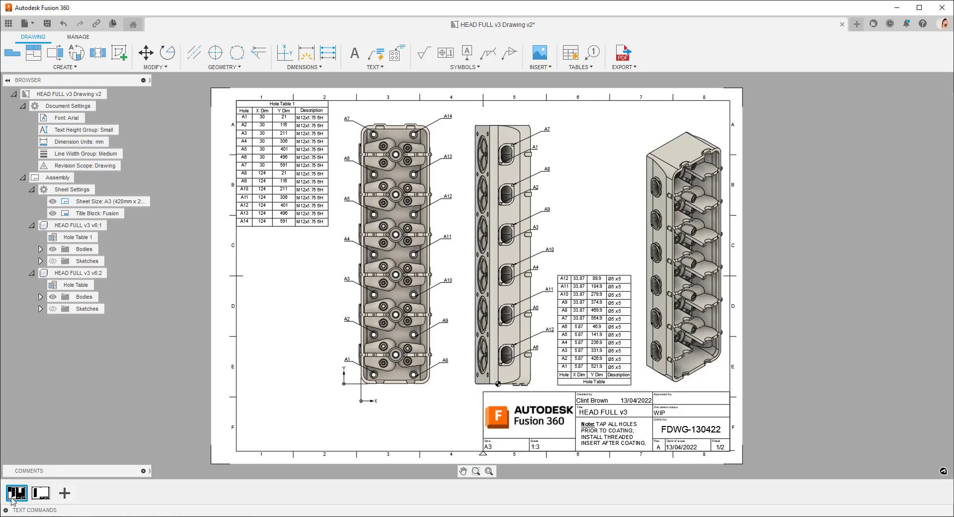
Step: Switch to the second drawing sheet holding the head top view and title block
{"action": "left_click", "coordinate": [40, 493]}
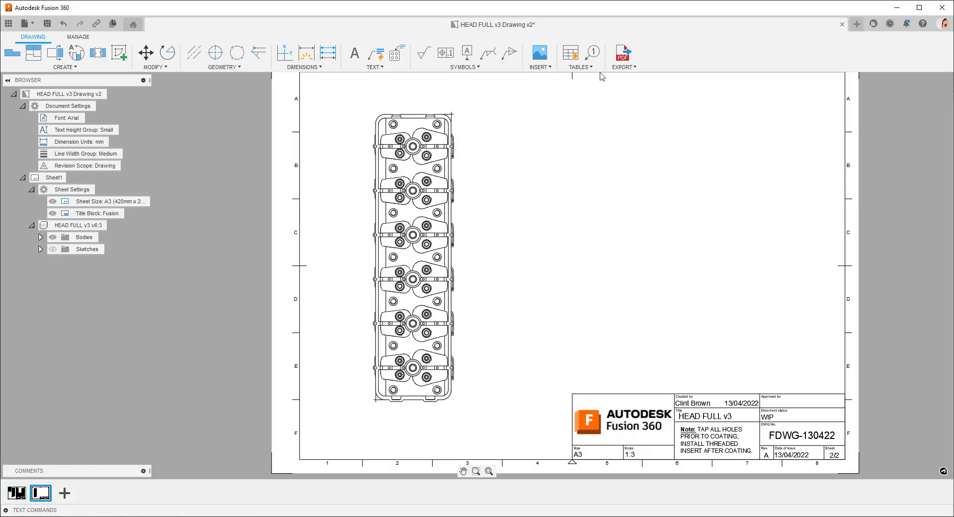
Step: Create a hole table with its origin on the head view and place it beside the view
{"action": "left_click", "coordinate": [578, 58]}
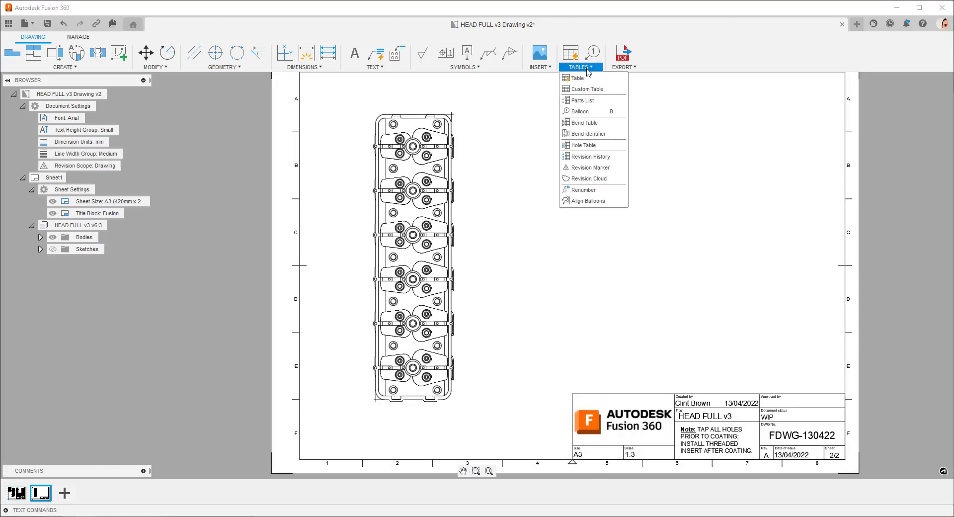
{"action": "left_click", "coordinate": [583, 145]}
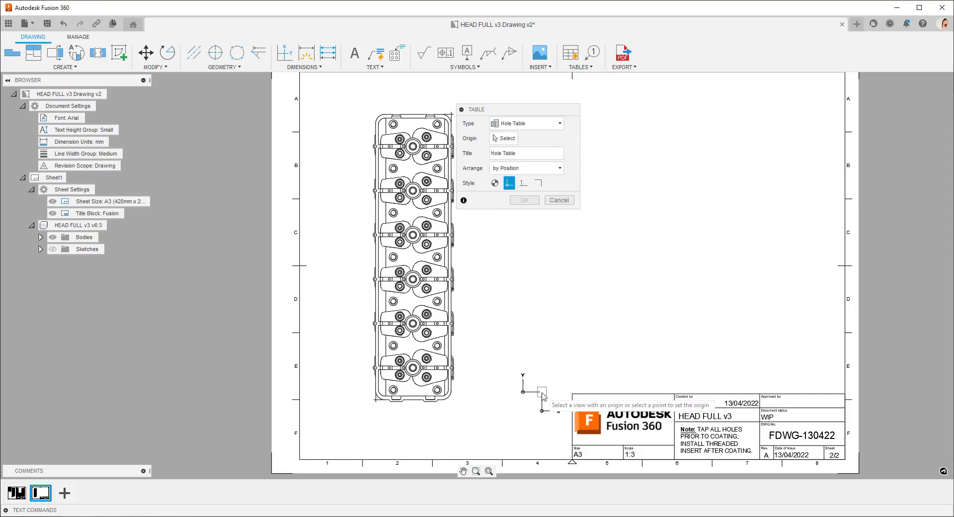
{"action": "left_click", "coordinate": [359, 398]}
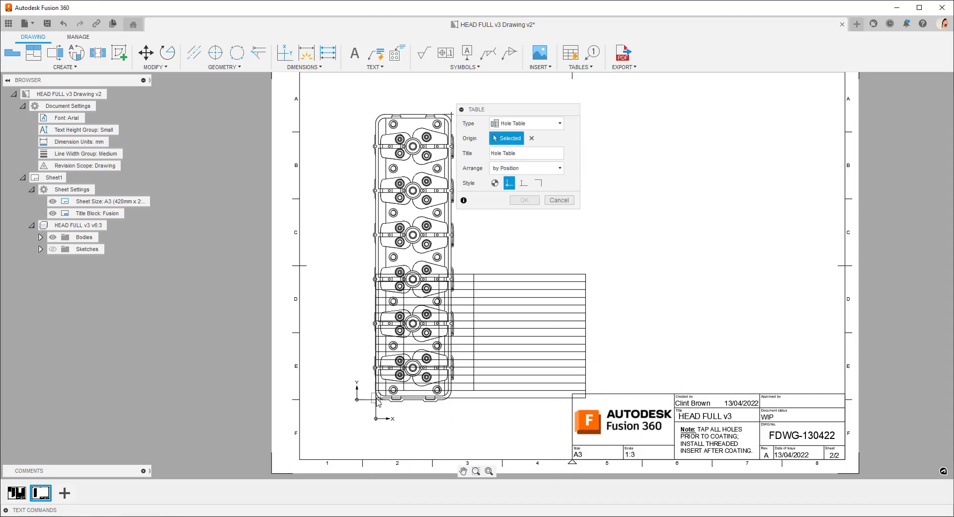
{"action": "left_click", "coordinate": [523, 200]}
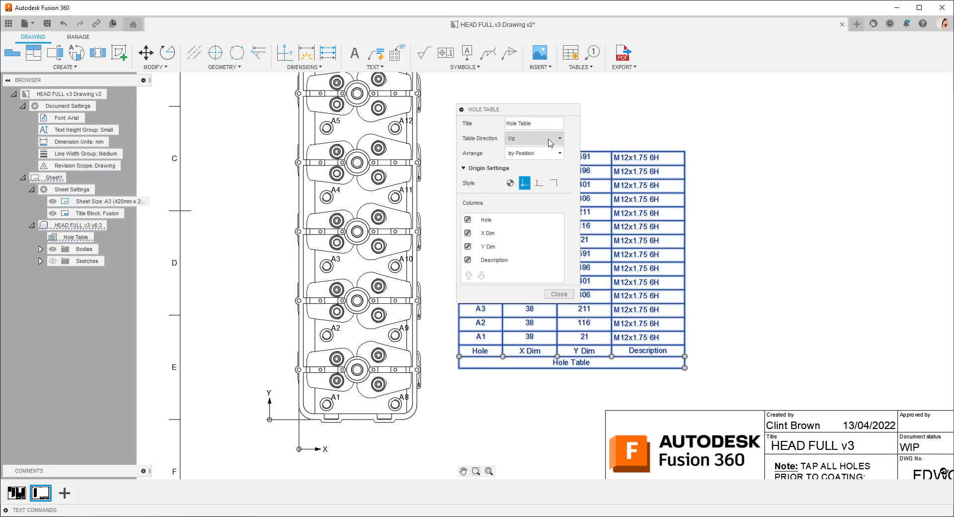
Step: Retitle the hole table 'Hole Chart' after reviewing the hole ordering options
{"action": "left_click", "coordinate": [557, 152]}
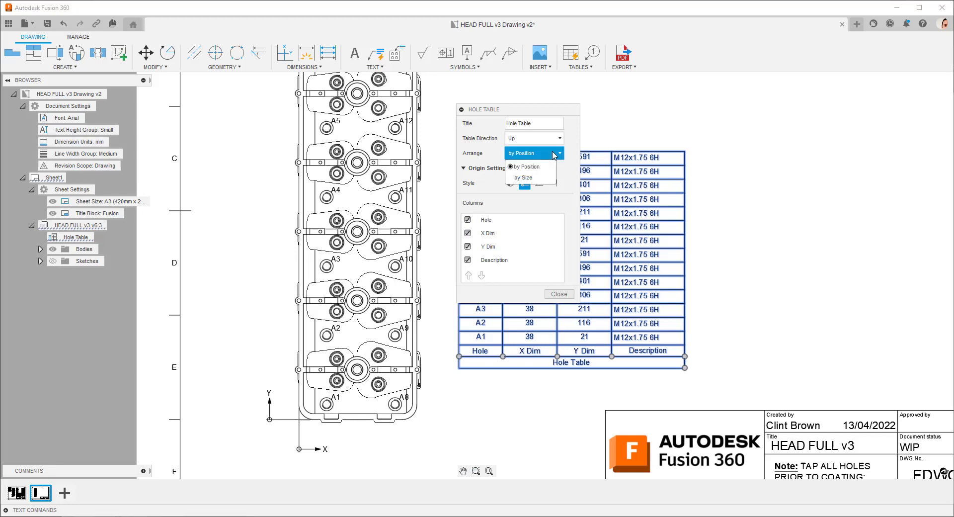
{"action": "mouse_move", "coordinate": [553, 163]}
{"action": "type", "text": "Chart"}
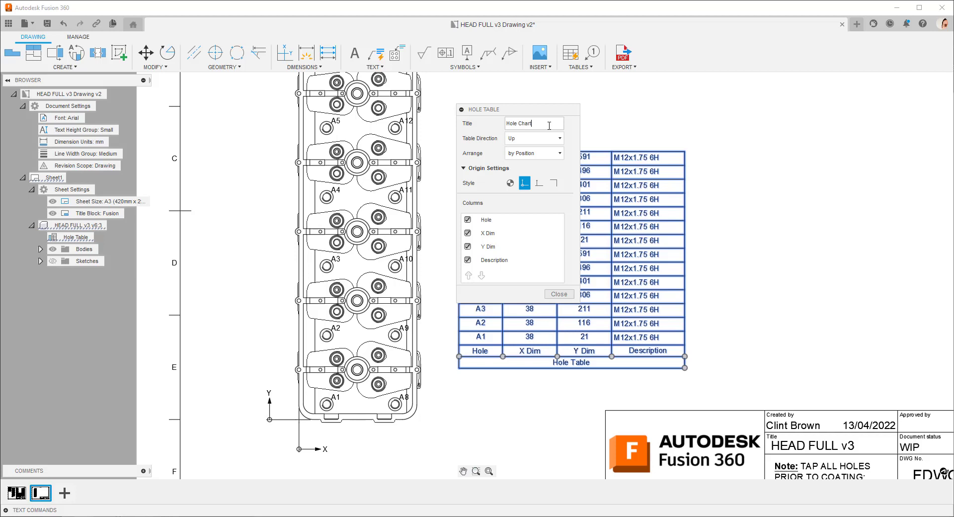
{"action": "left_click", "coordinate": [558, 293]}
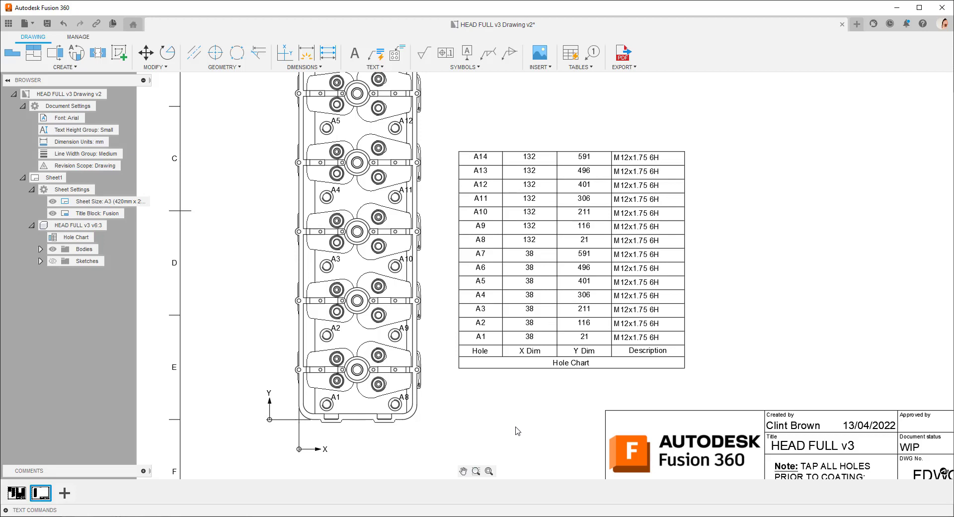
{"action": "mouse_move", "coordinate": [285, 53]}
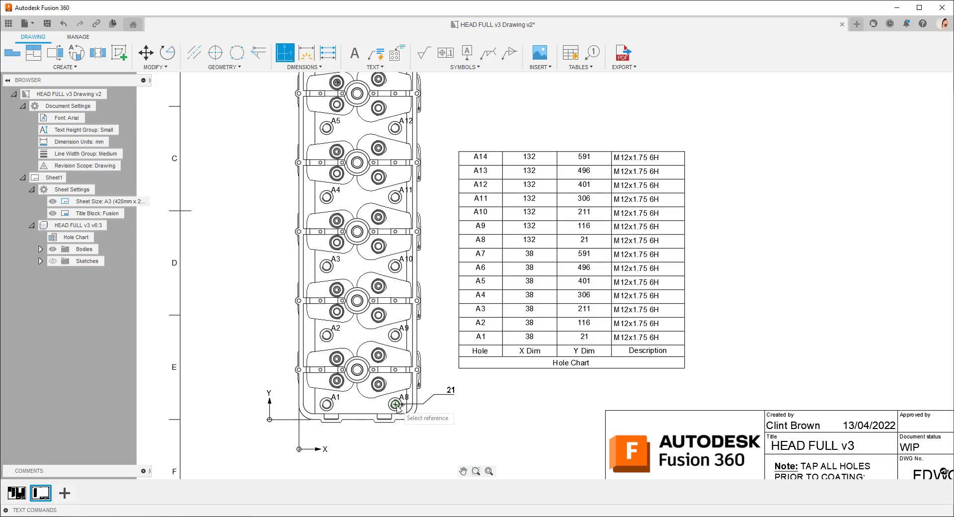
Step: Add an ordinate dimension from the origin to hole A8
{"action": "left_click", "coordinate": [396, 404]}
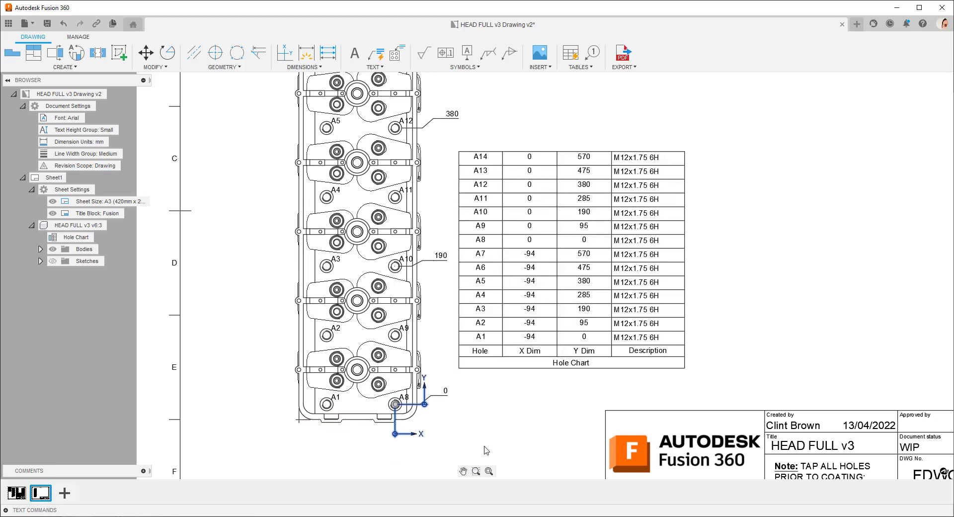
{"action": "mouse_move", "coordinate": [481, 437]}
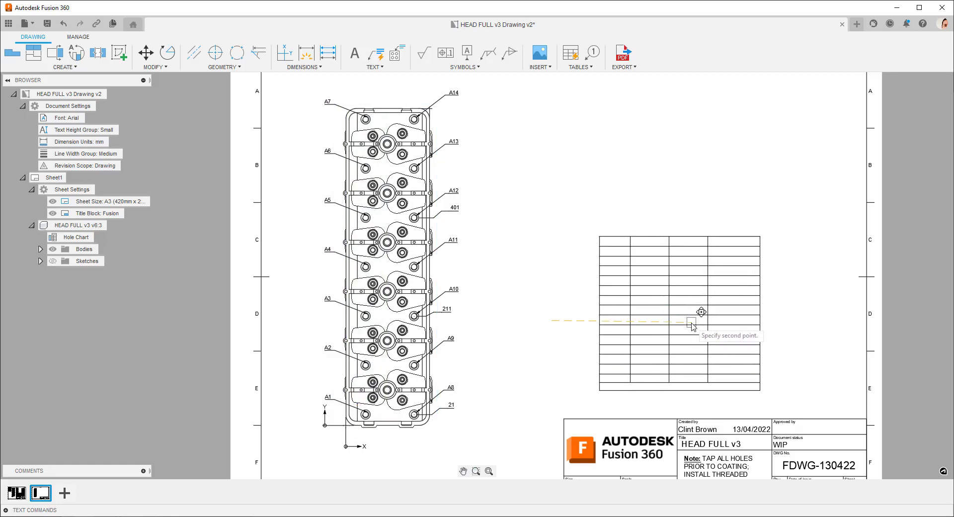
Step: Move the split Hole Chart section to sit above the title block
{"action": "left_click", "coordinate": [691, 323]}
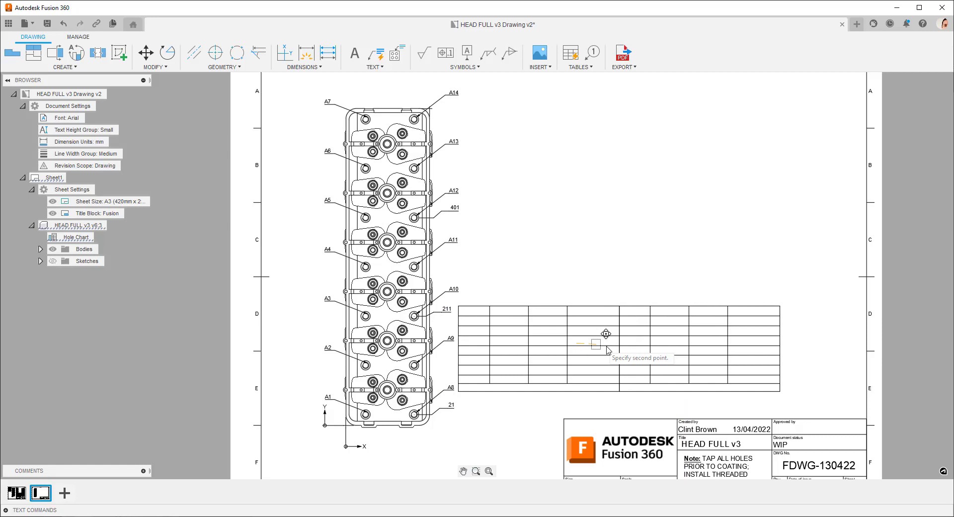
{"action": "left_click", "coordinate": [611, 344]}
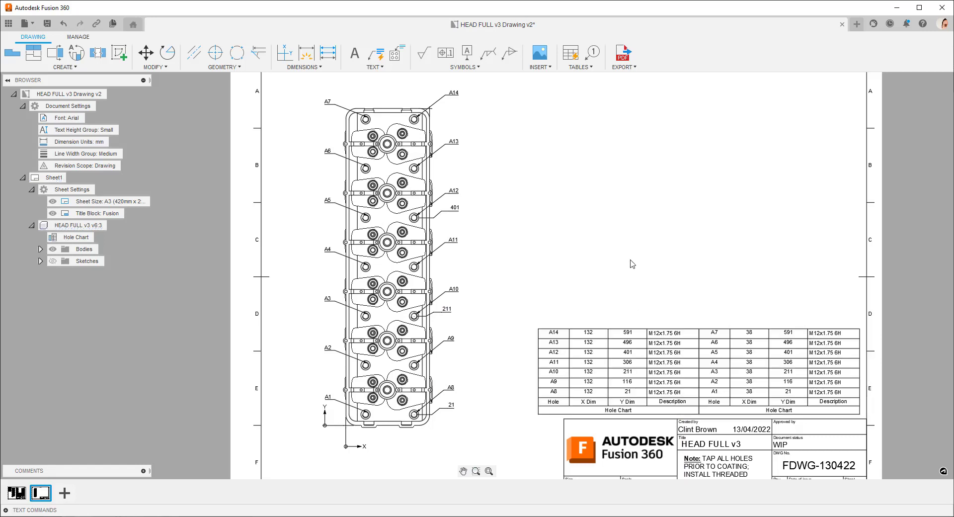